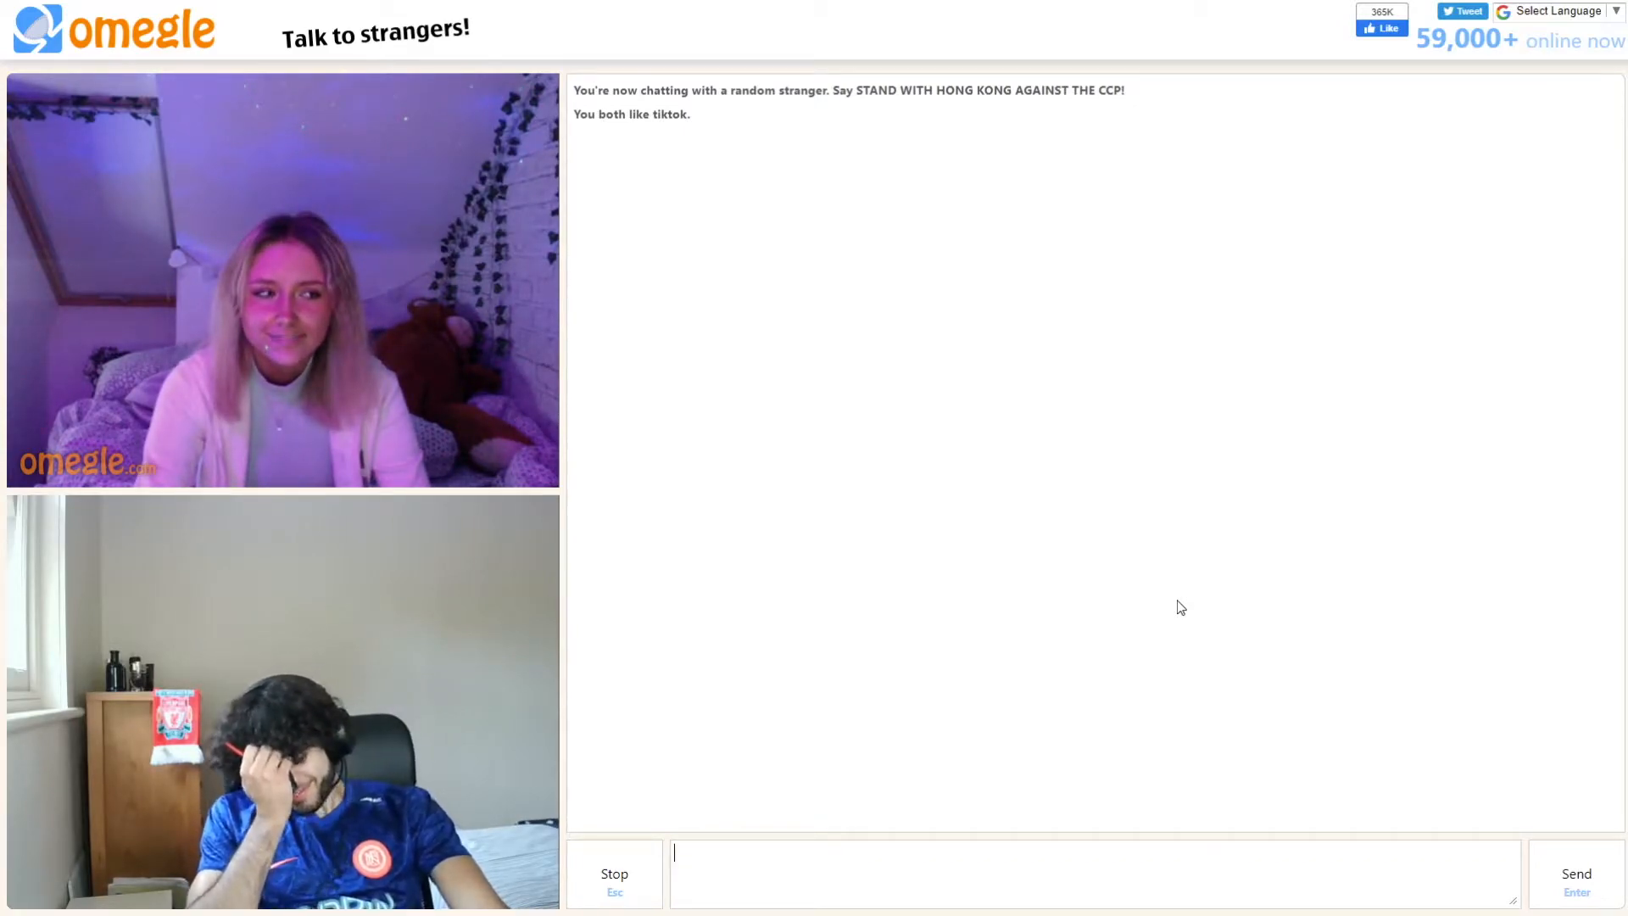
Step: Stop the current video chat to skip to a new tiktok-interest stranger
click(614, 873)
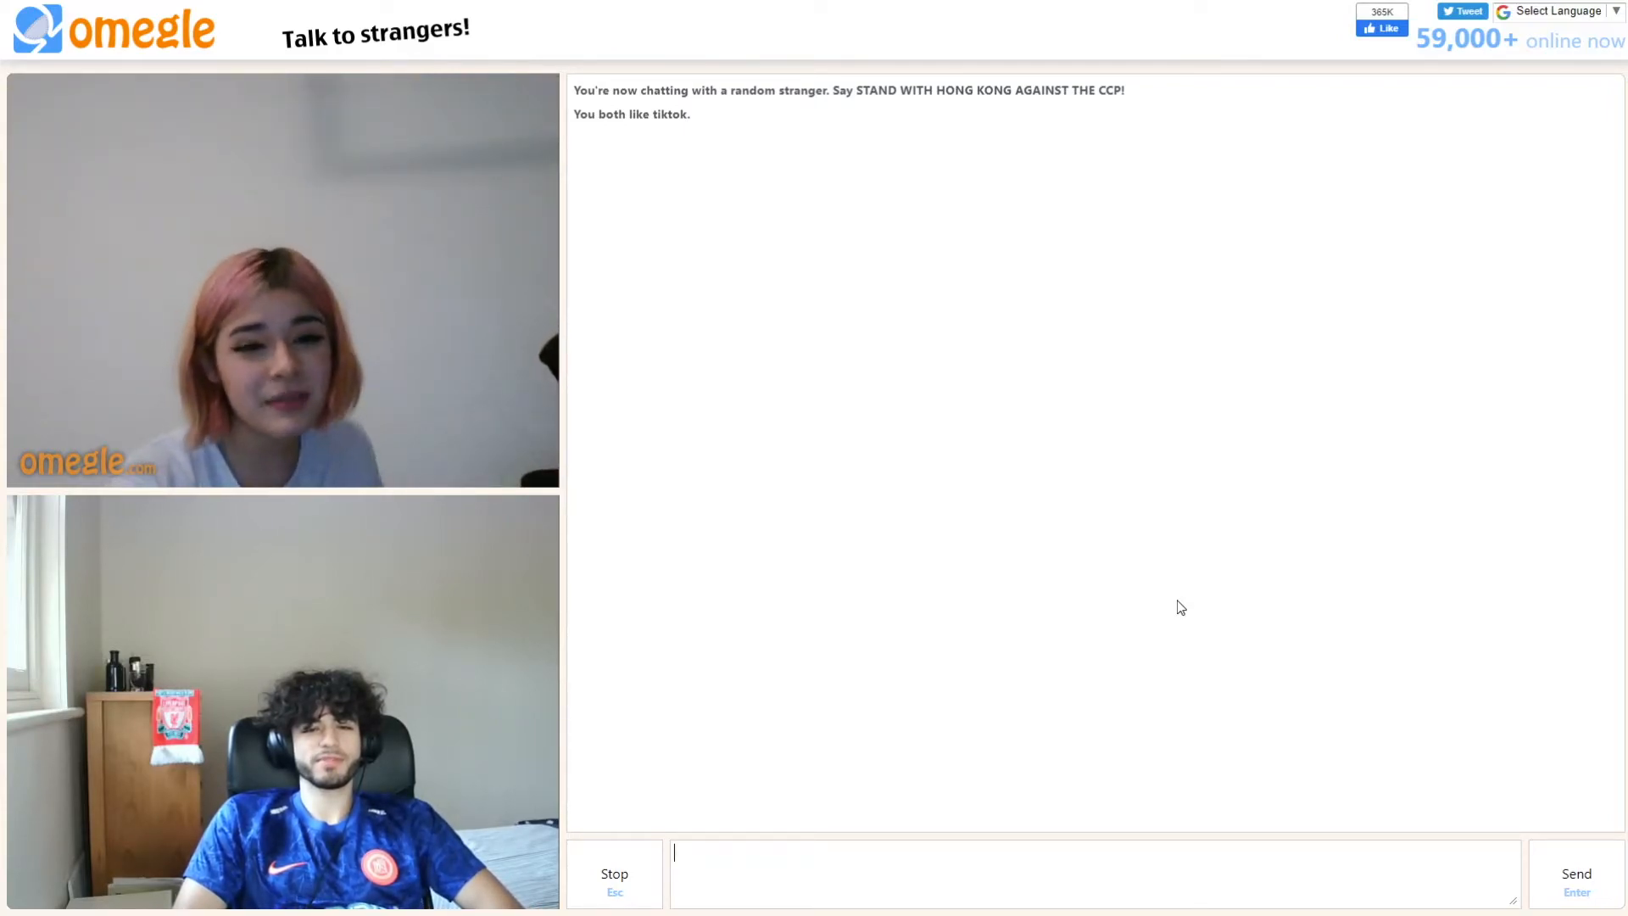
Step: Disconnect from the pink-haired stranger, clearing their video feed pending confirmation
click(614, 874)
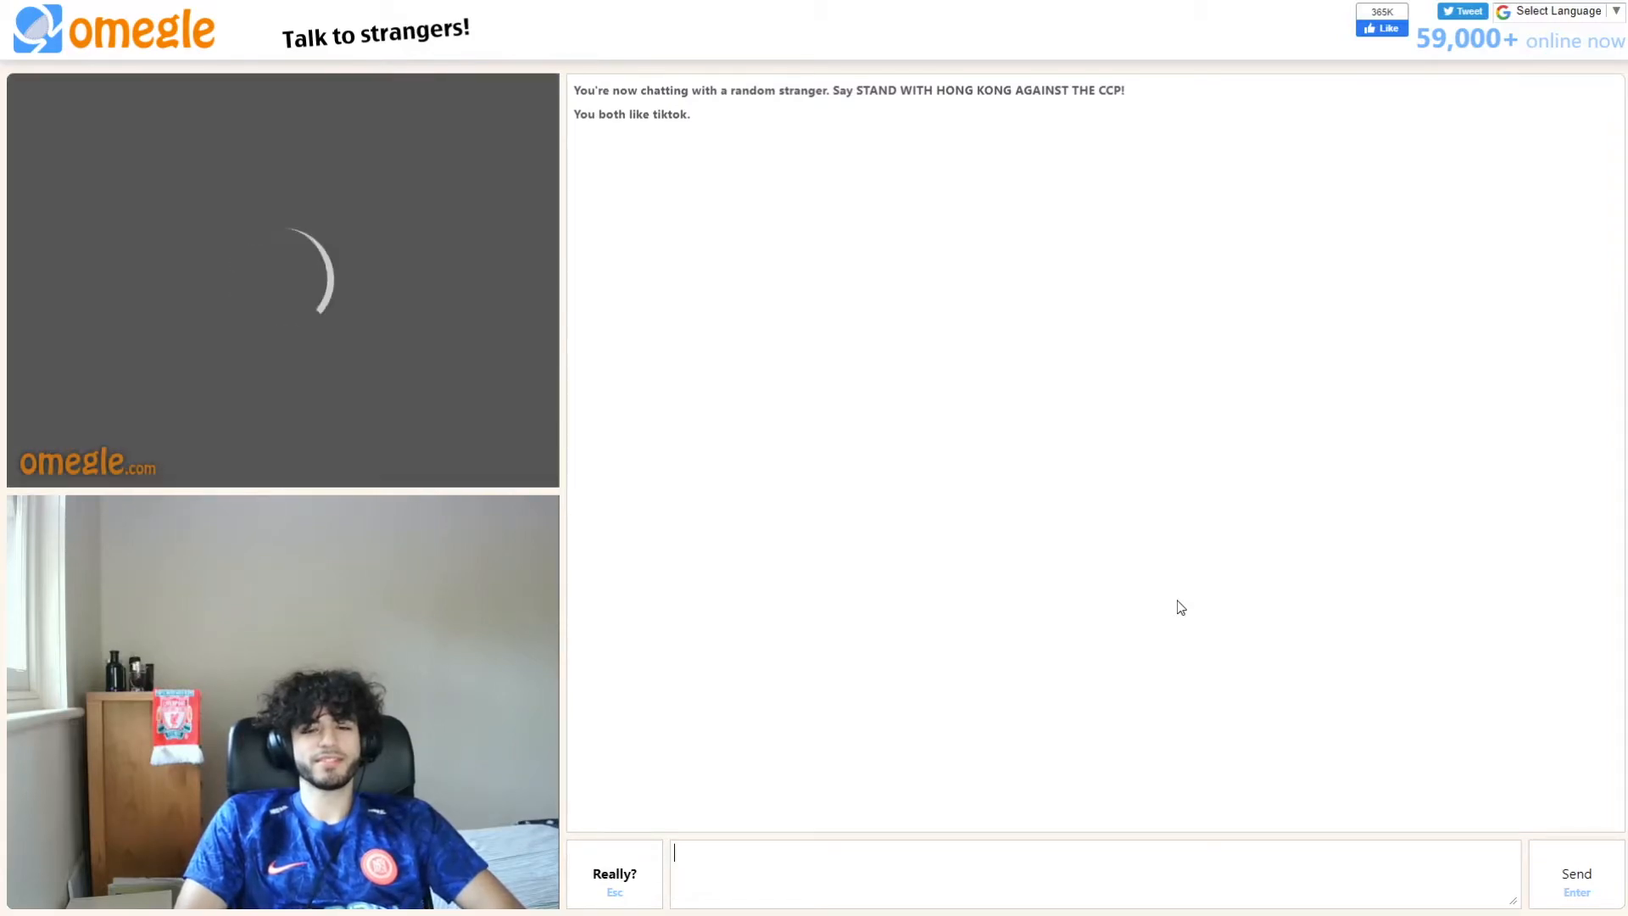